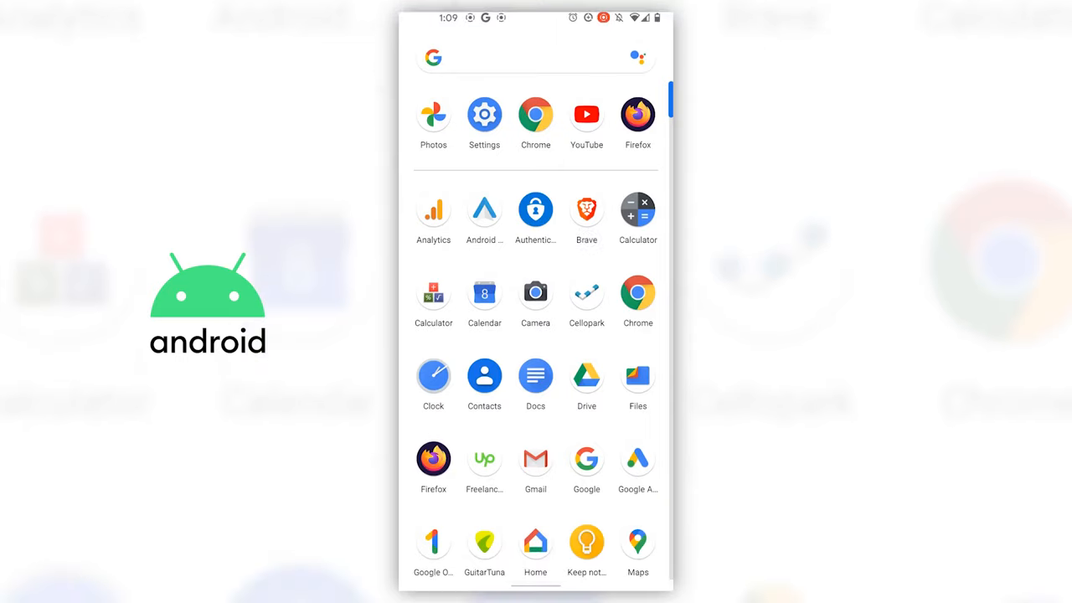
Launch Settings, back out of the settings search, and go to the System page.
click(484, 114)
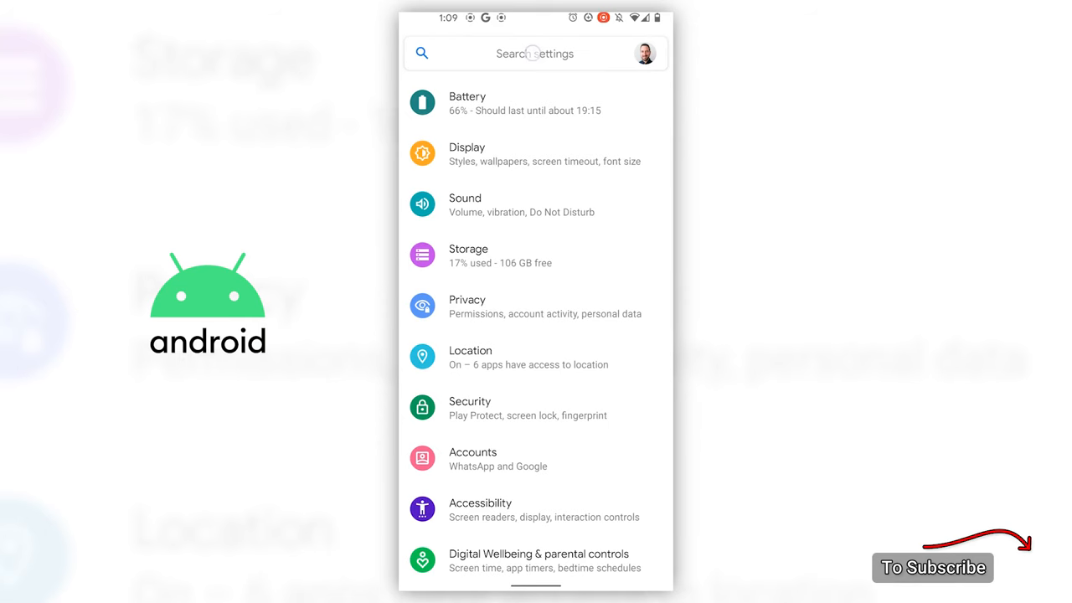
click(534, 53)
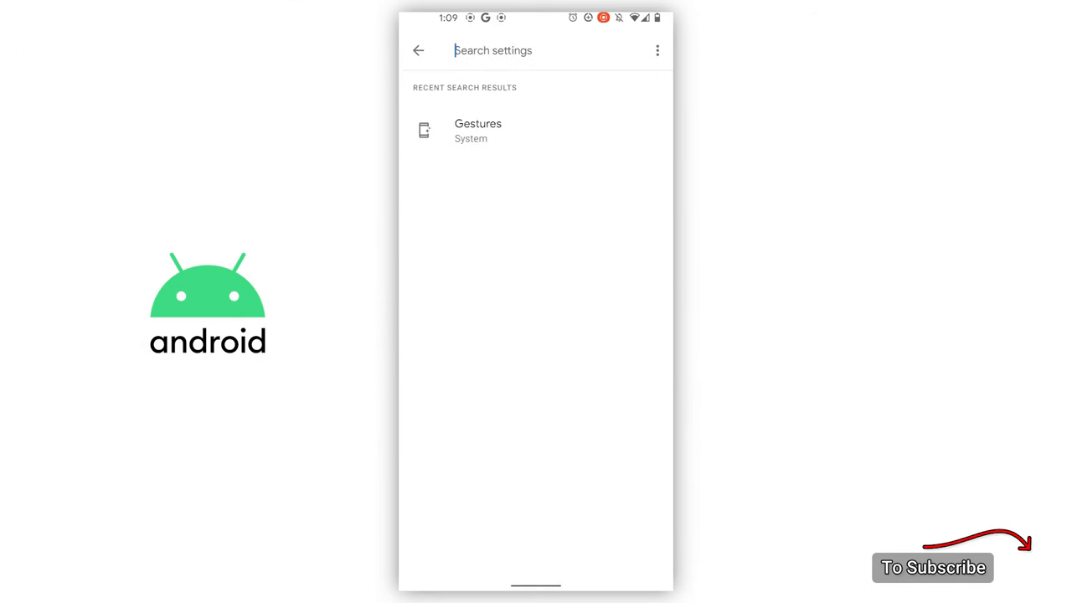
click(493, 50)
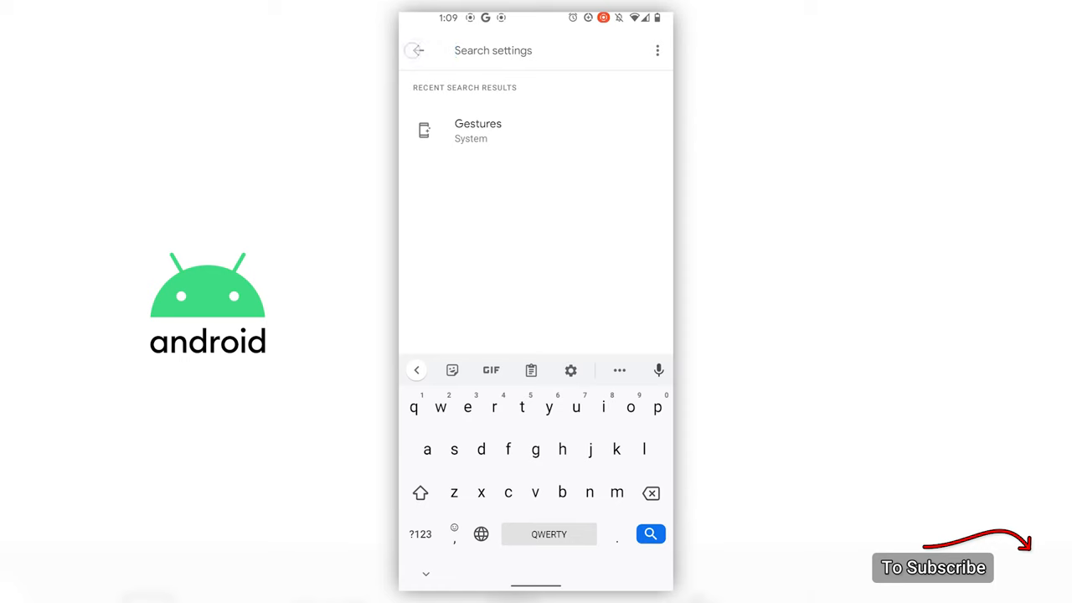
click(416, 51)
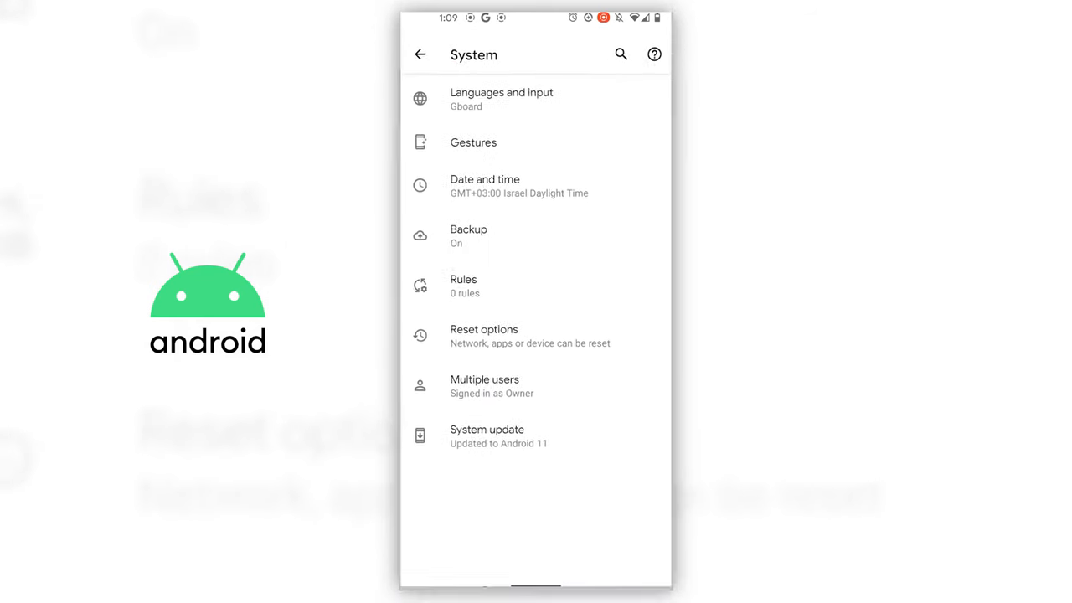
Under Gestures > System navigation, select 3-button navigation.
click(473, 143)
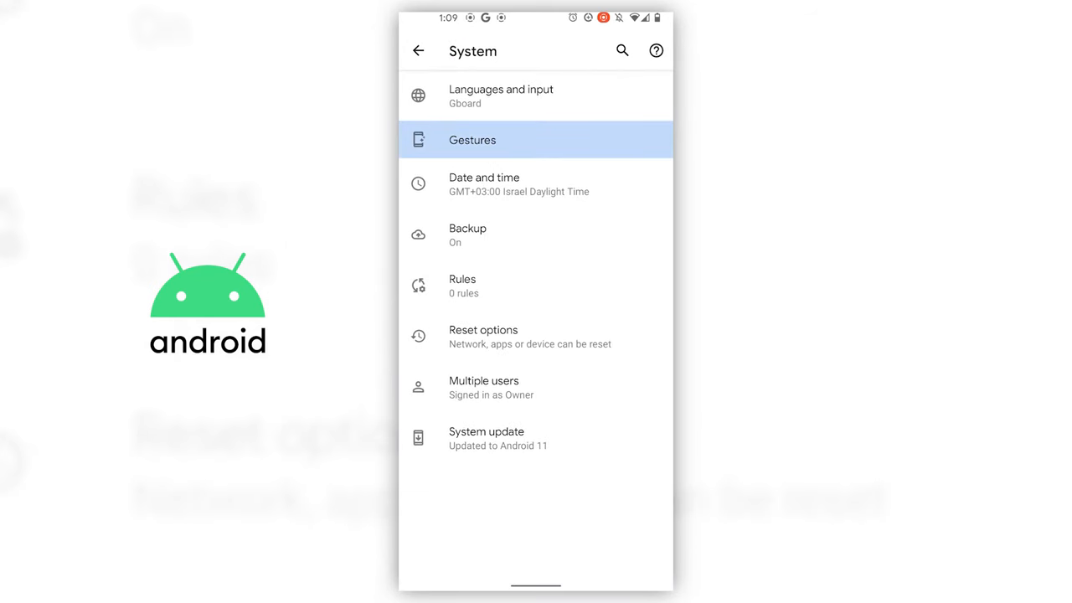
click(472, 140)
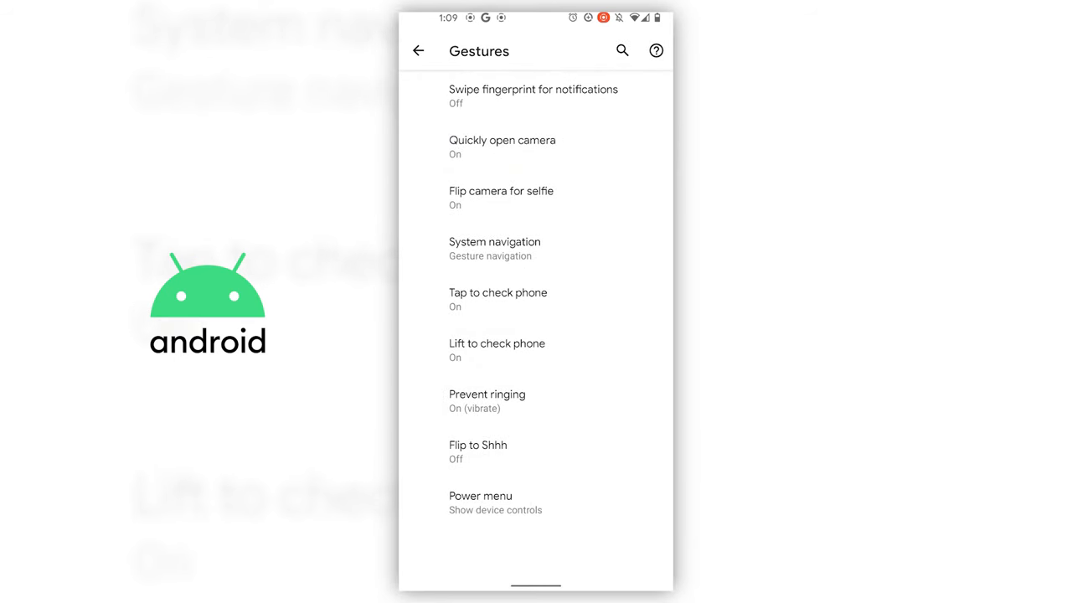
click(494, 248)
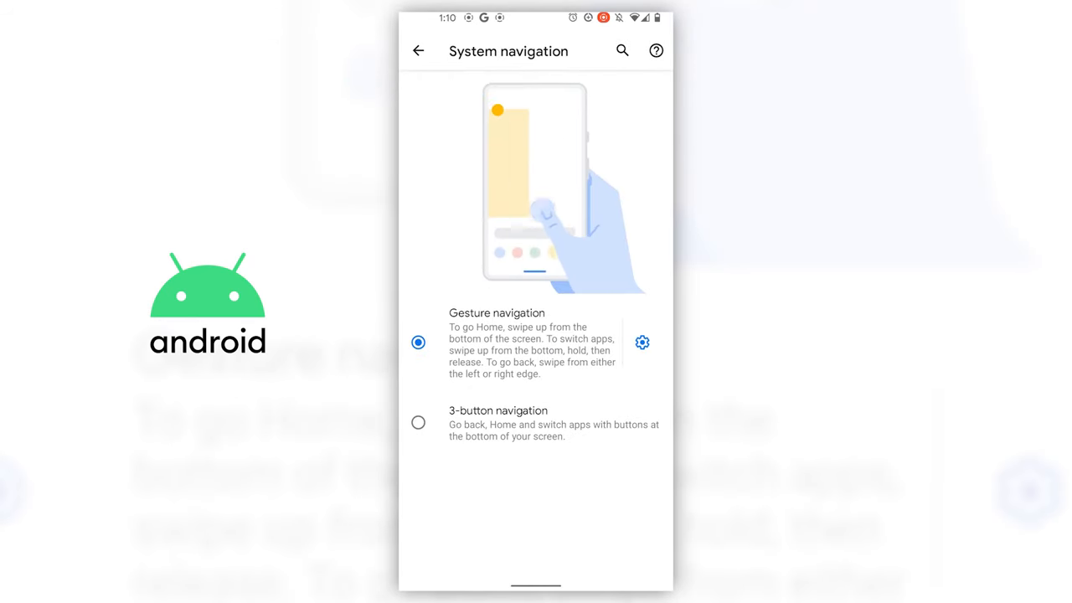
click(418, 422)
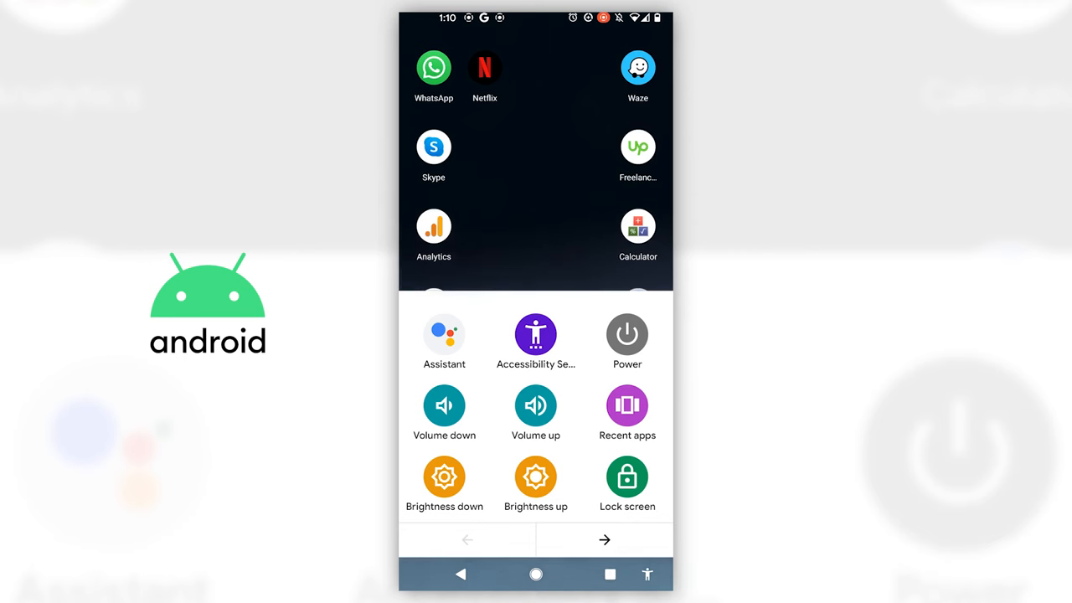
Use the Accessibility Menu volume buttons to bring music volume to 40%.
click(444, 406)
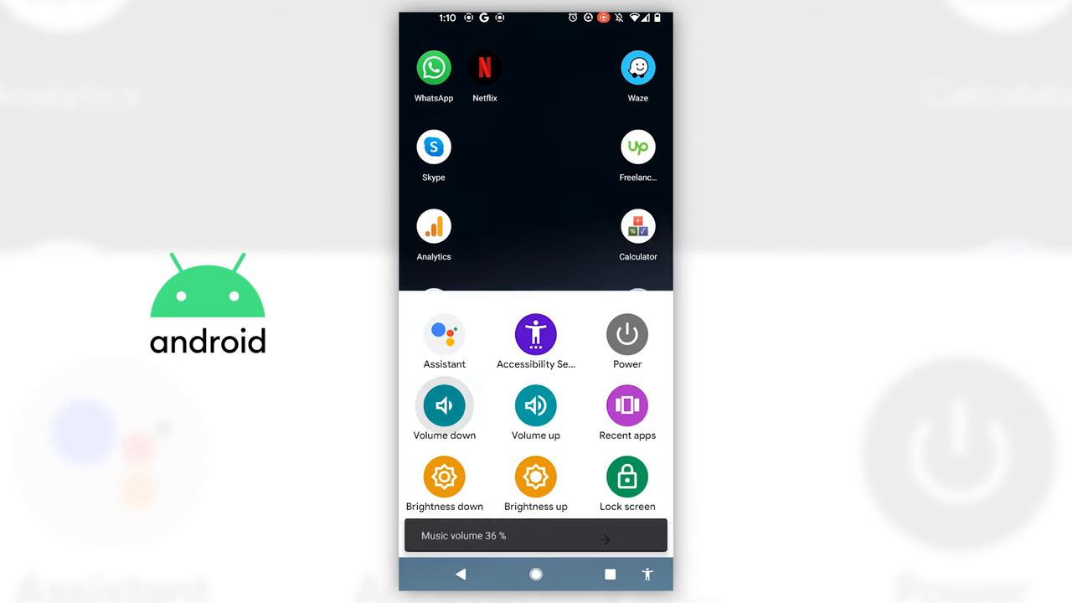
click(535, 407)
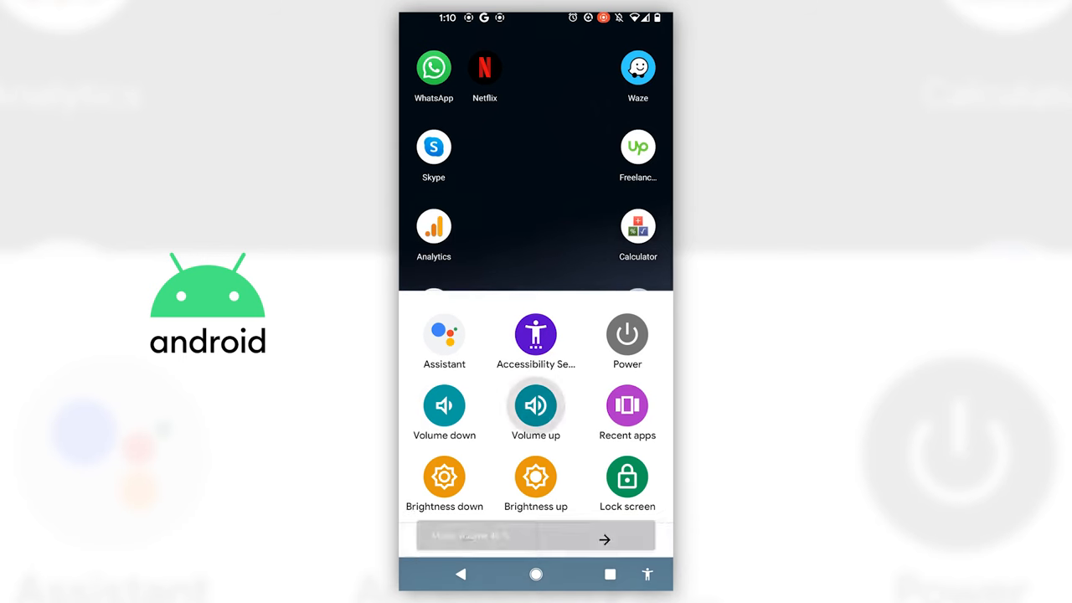
click(536, 406)
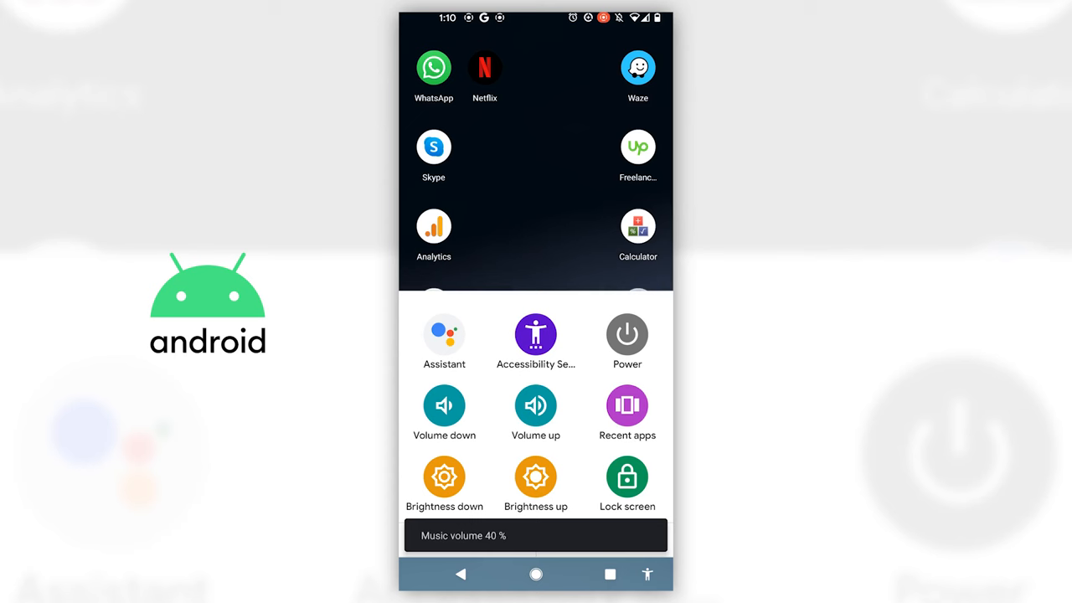